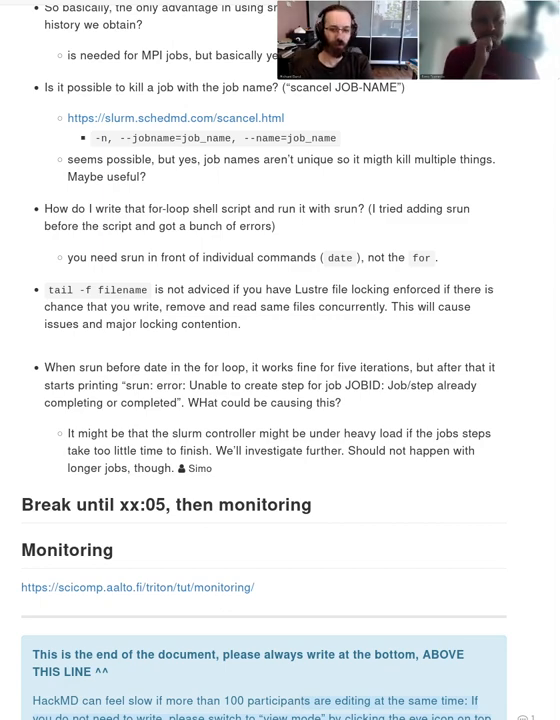
# Write the question "Any similar commands like 'seff' for GPUs" under the Monitoring link
pyautogui.write('Any similar')
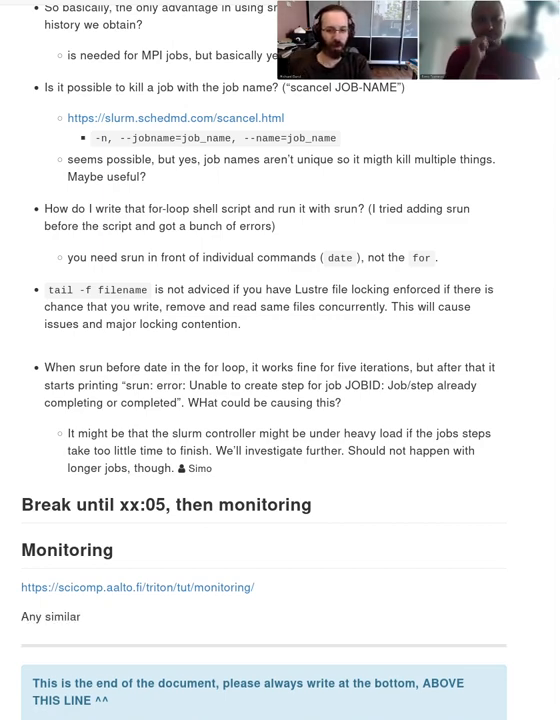
pyautogui.write('commands')
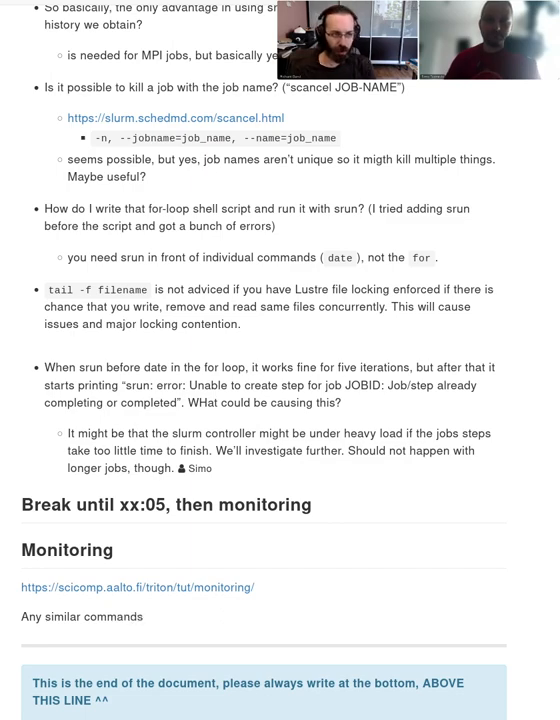
pyautogui.write("like 'se'")
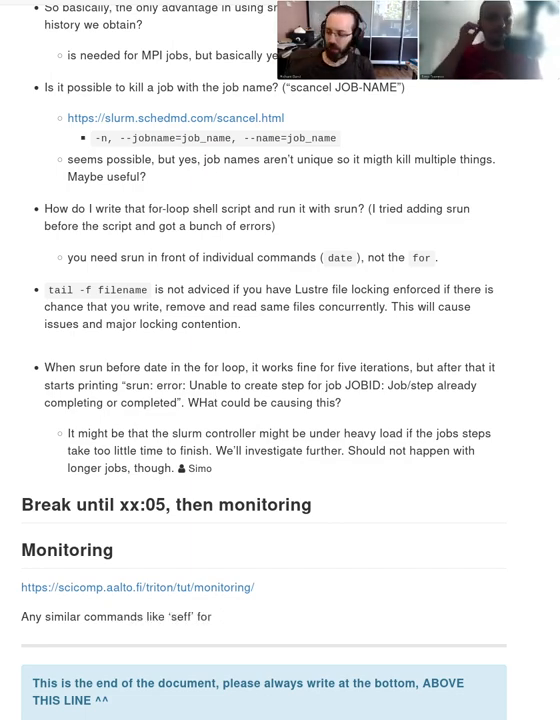
pyautogui.write('GPUs')
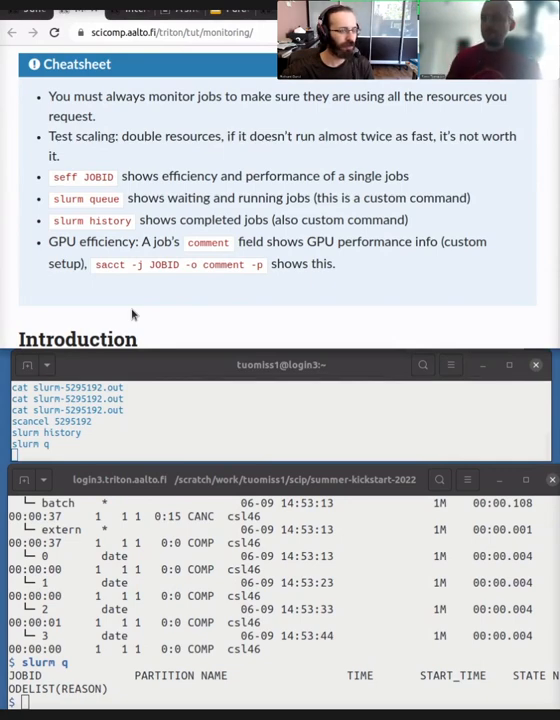
pyautogui.moveTo(222, 352)
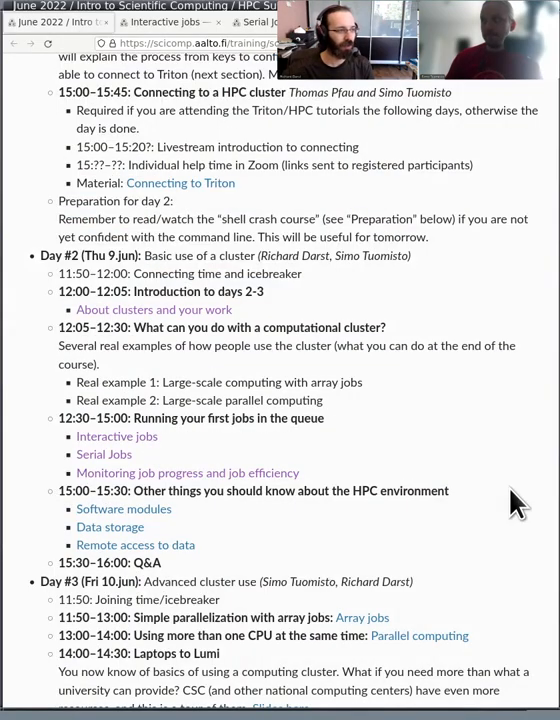
pyautogui.click(188, 472)
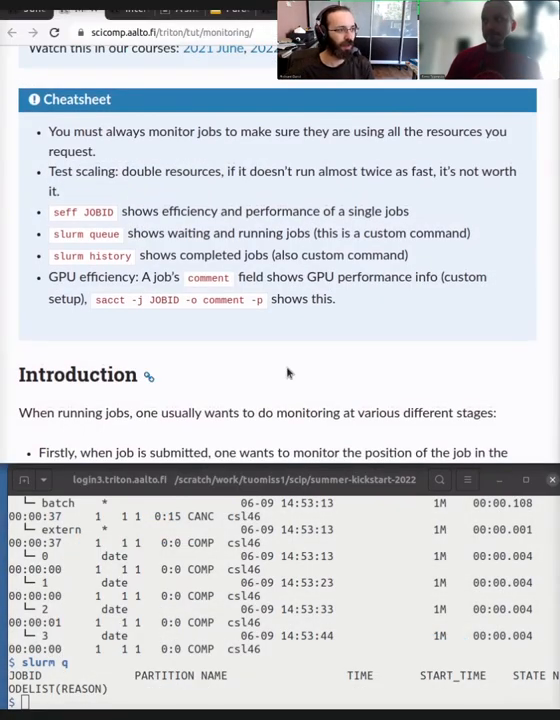
pyautogui.moveTo(284, 364)
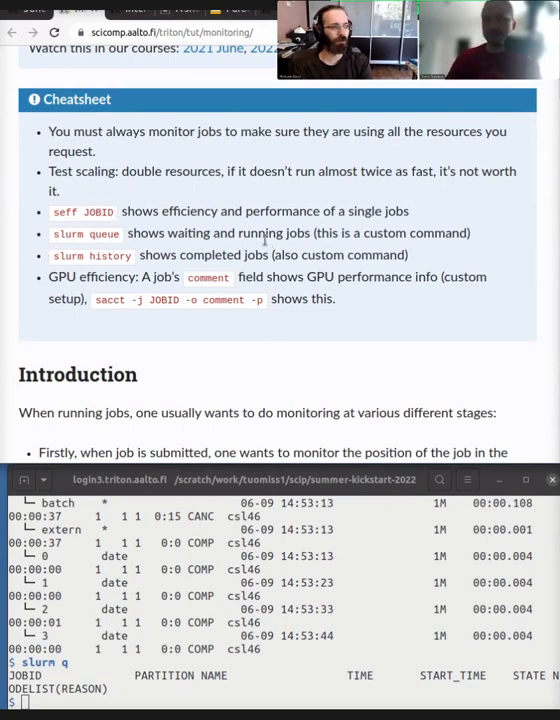
pyautogui.moveTo(286, 362)
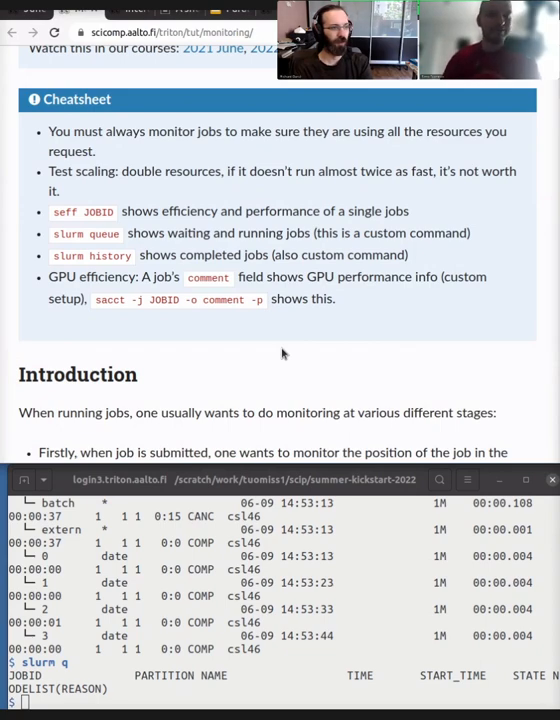
pyautogui.moveTo(298, 338)
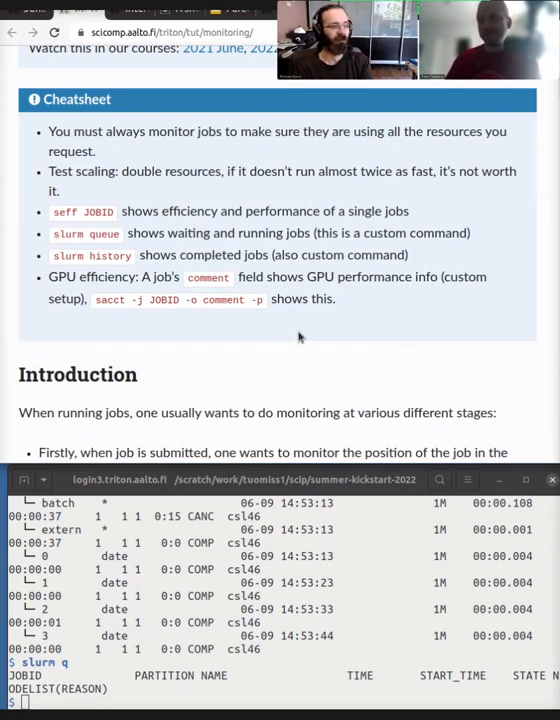
pyautogui.moveTo(364, 312)
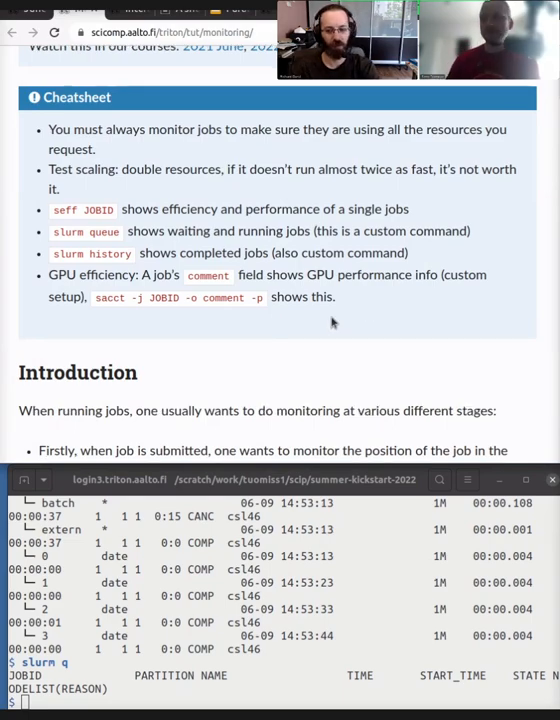
pyautogui.scroll(-3)
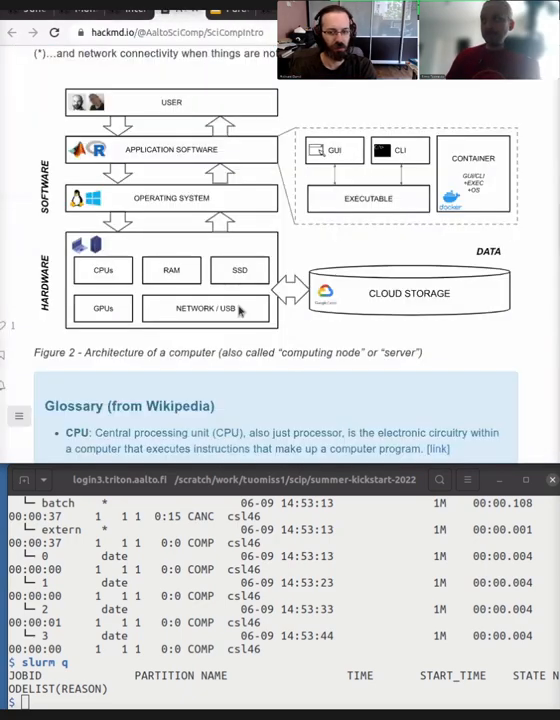
pyautogui.scroll(3)
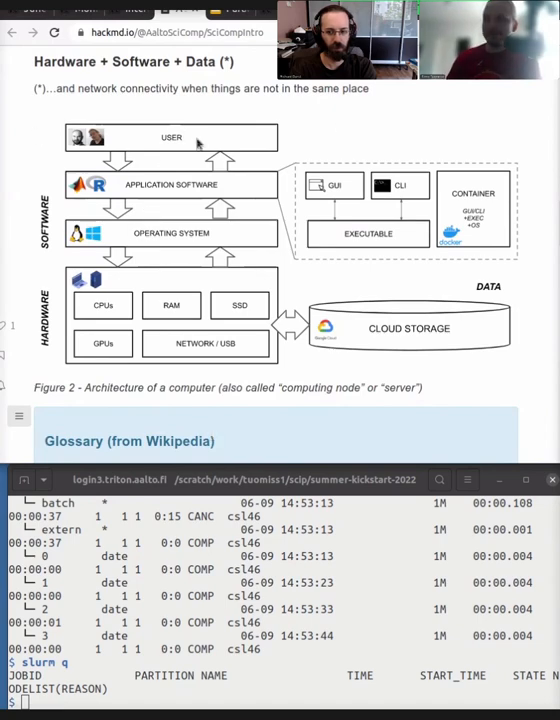
pyautogui.moveTo(258, 130)
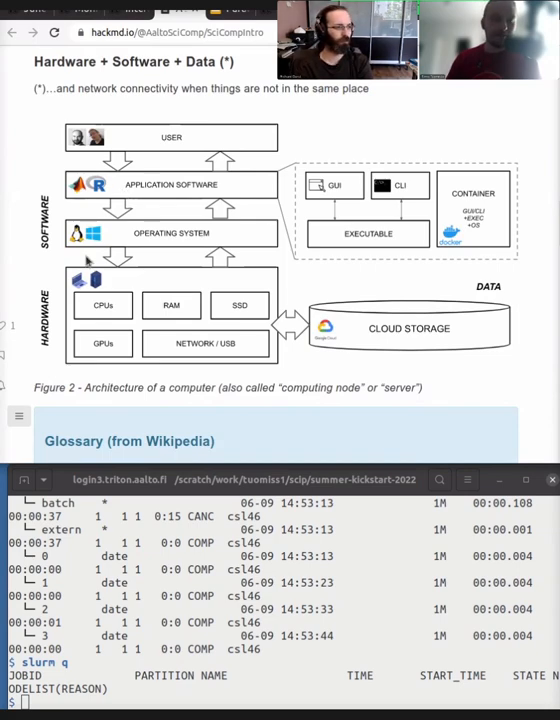
pyautogui.moveTo(88, 350)
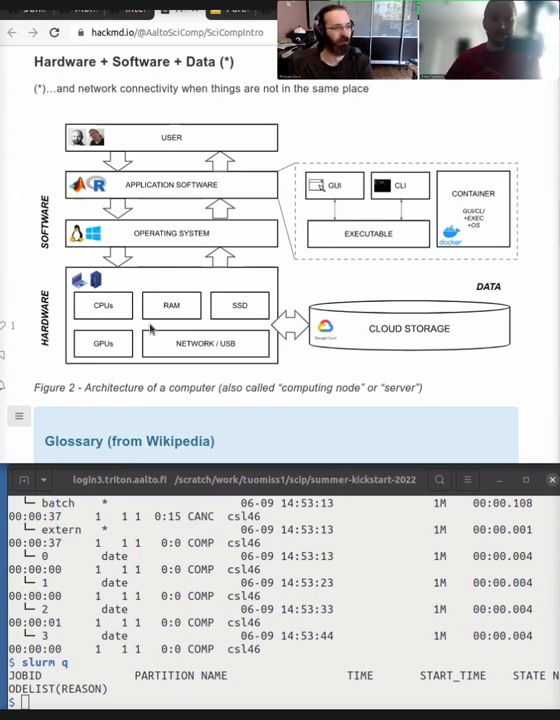
pyautogui.moveTo(228, 248)
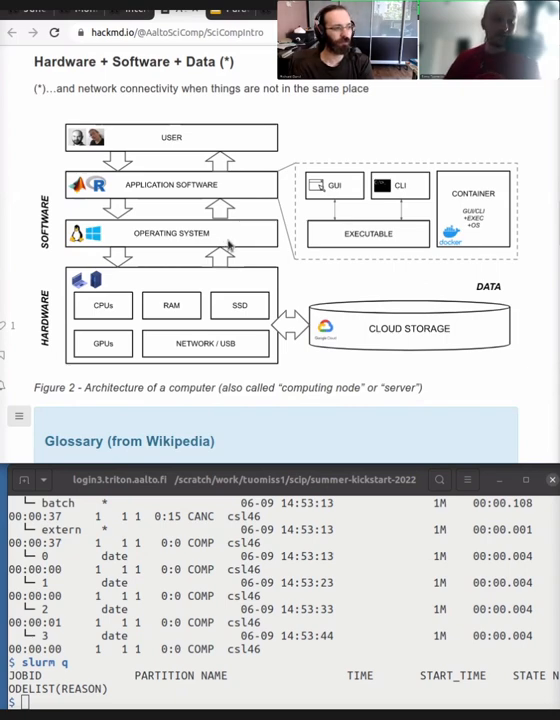
pyautogui.moveTo(202, 160)
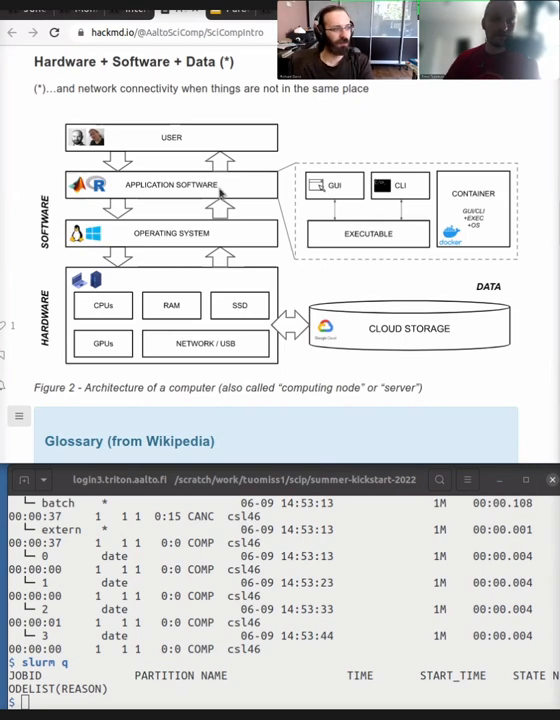
pyautogui.moveTo(236, 138)
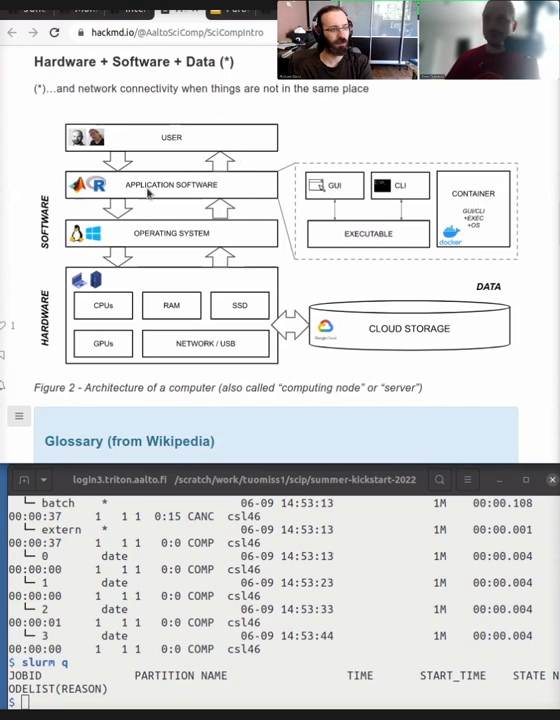
pyautogui.moveTo(140, 236)
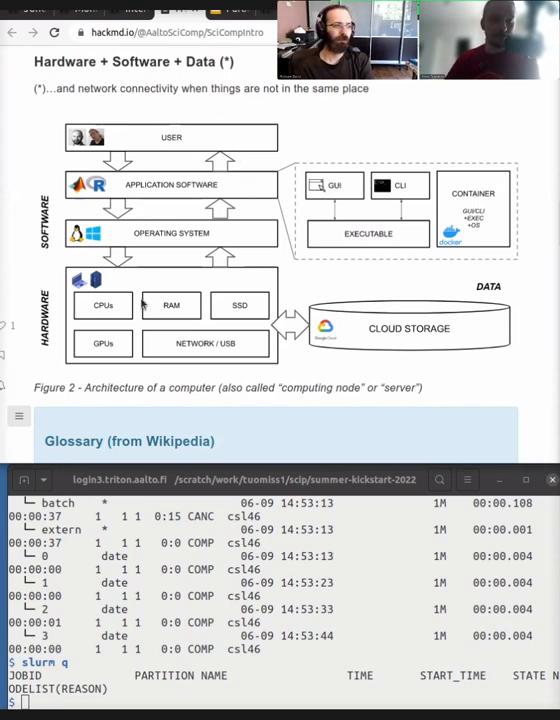
pyautogui.moveTo(112, 428)
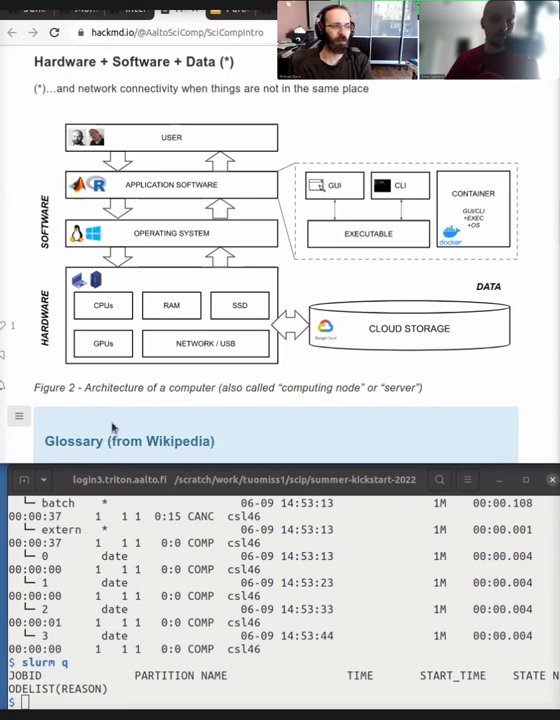
pyautogui.moveTo(104, 420)
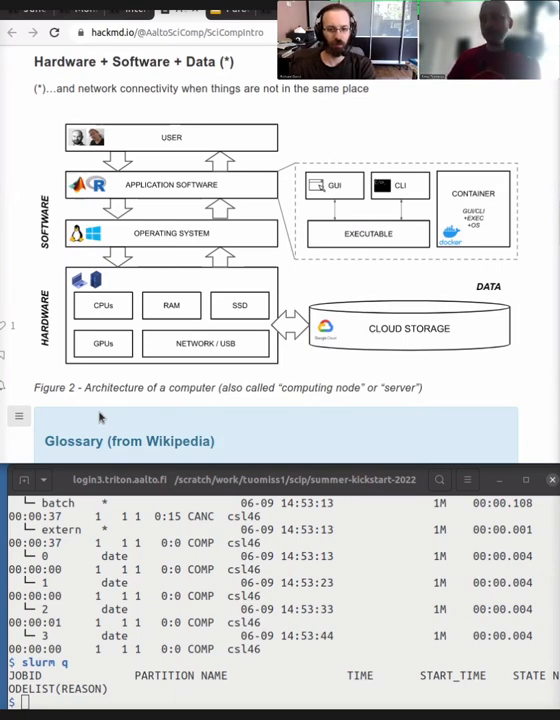
pyautogui.moveTo(184, 256)
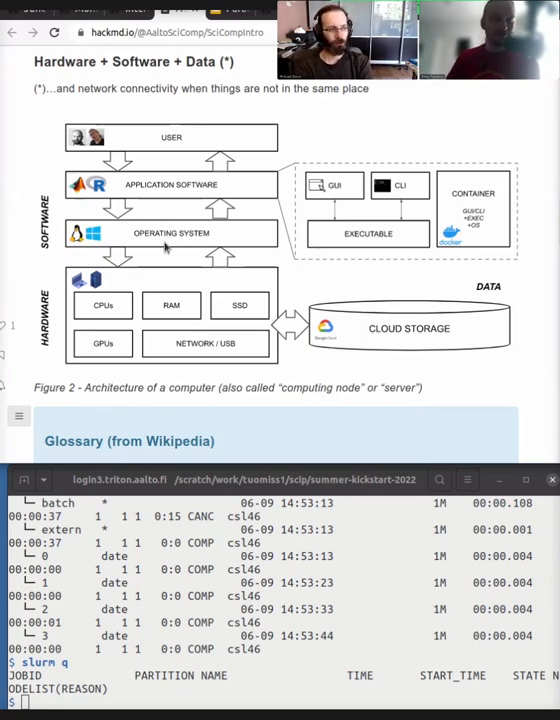
pyautogui.moveTo(196, 256)
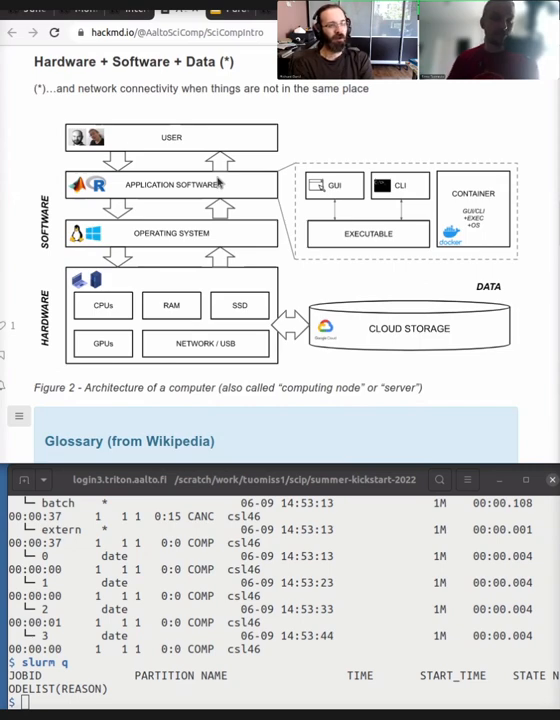
pyautogui.moveTo(222, 136)
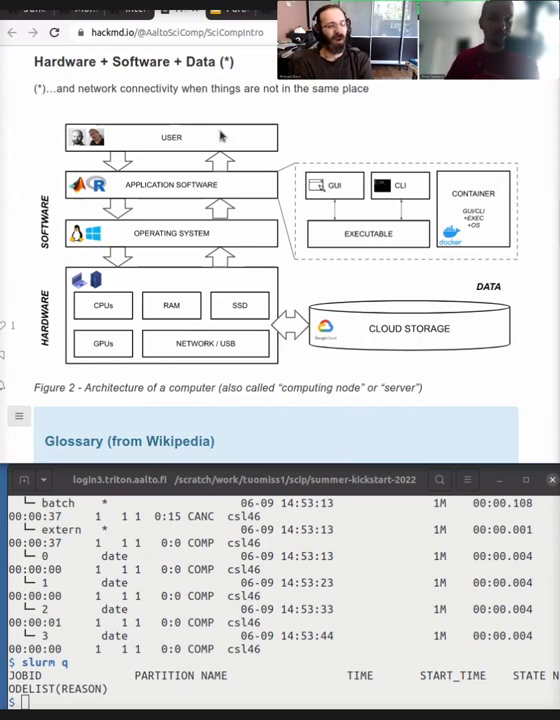
pyautogui.moveTo(226, 280)
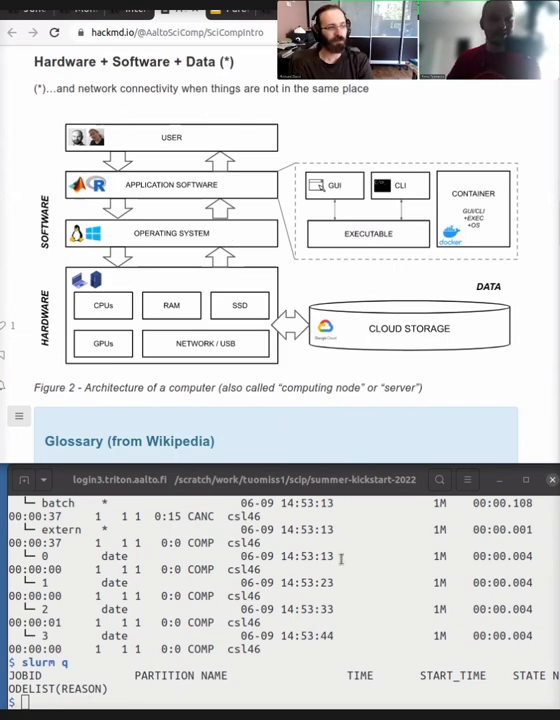
pyautogui.moveTo(338, 550)
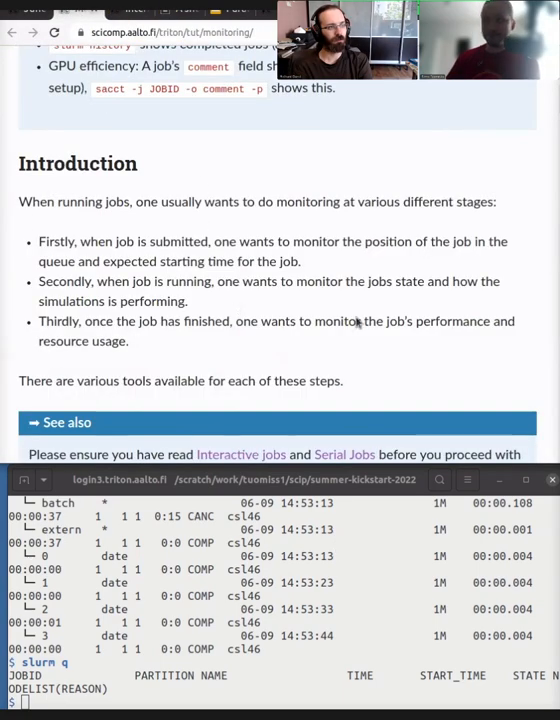
# Scroll the monitoring tutorial down to 'Checking job history after it has finished'
pyautogui.scroll(-3)
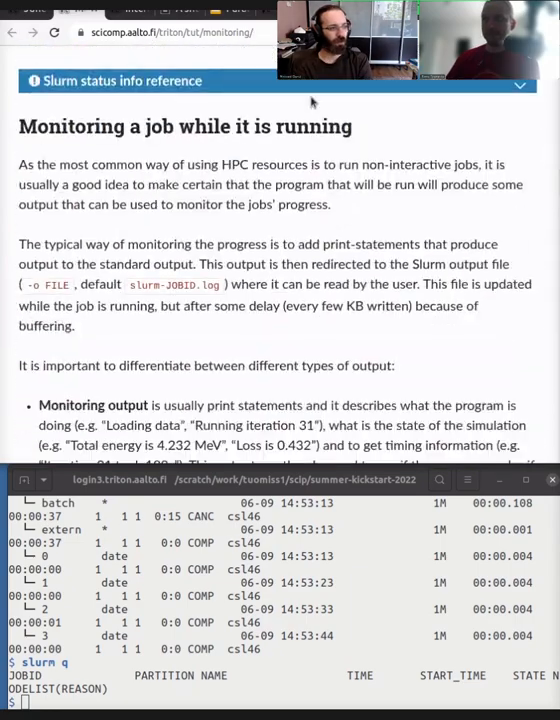
pyautogui.scroll(-3)
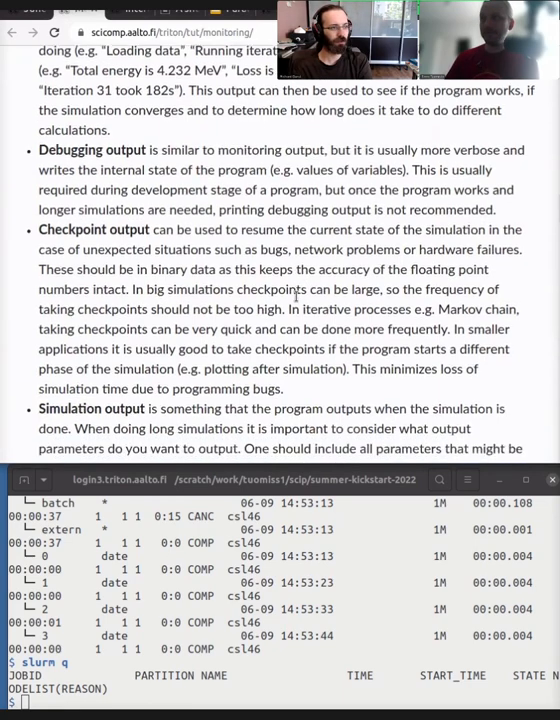
pyautogui.scroll(-3)
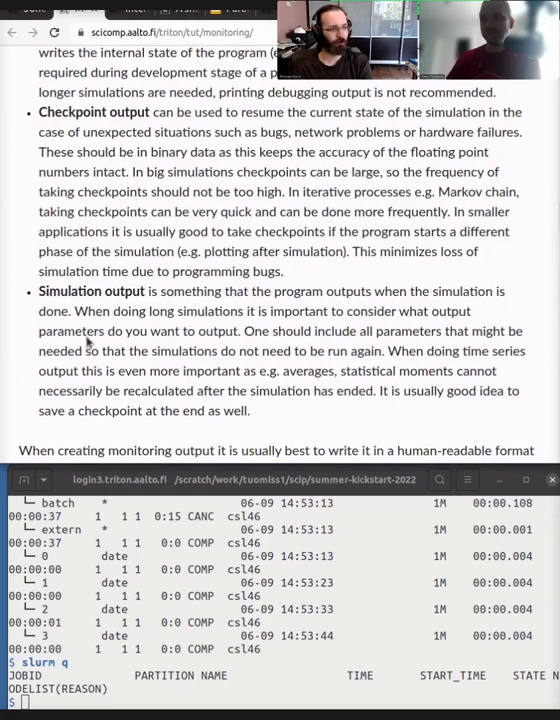
pyautogui.scroll(-3)
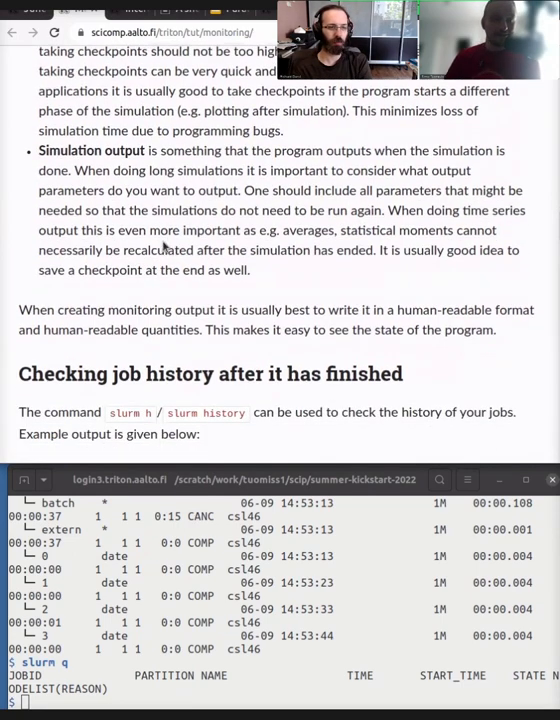
pyautogui.moveTo(256, 276)
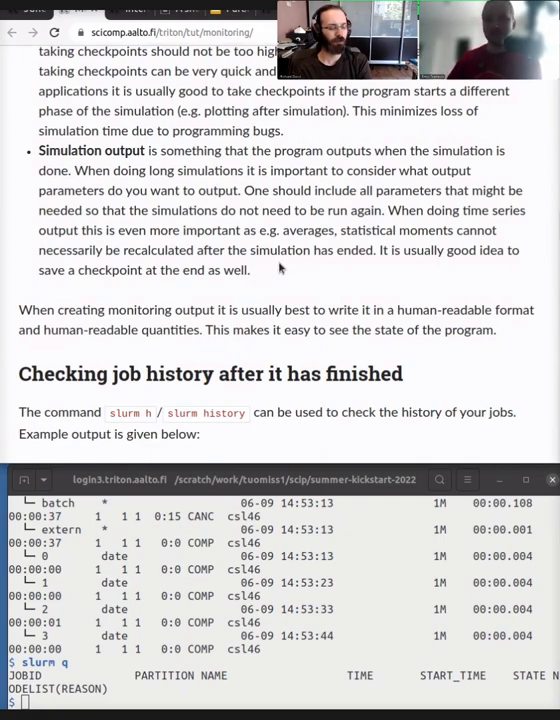
# Scroll through the slurm history example output and its column descriptions to the seff section
pyautogui.scroll(-3)
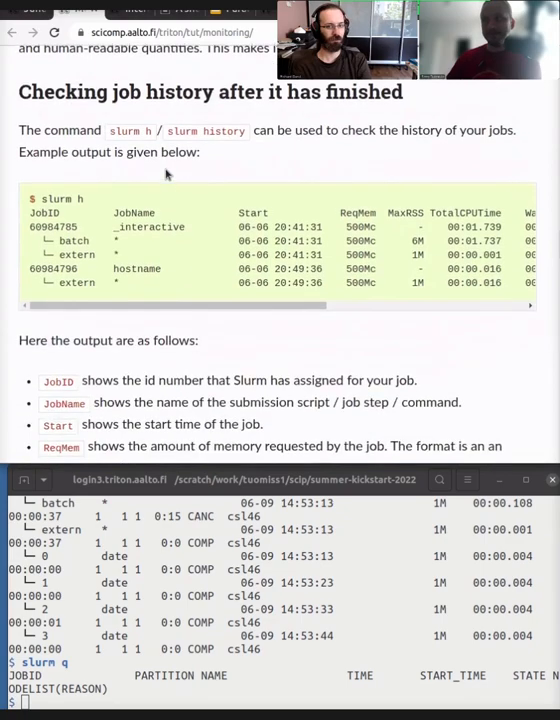
pyautogui.scroll(-3)
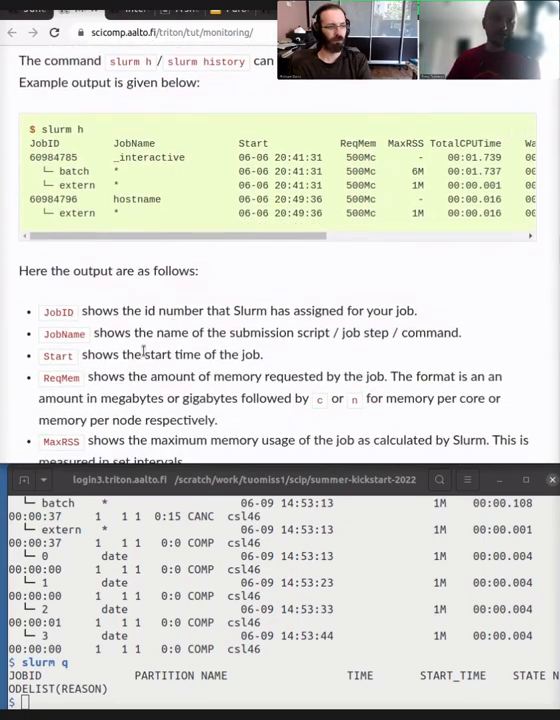
pyautogui.scroll(-3)
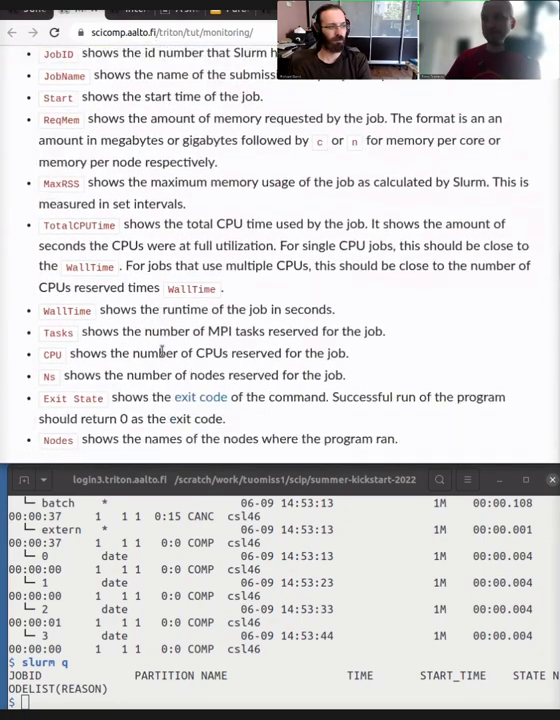
pyautogui.scroll(-3)
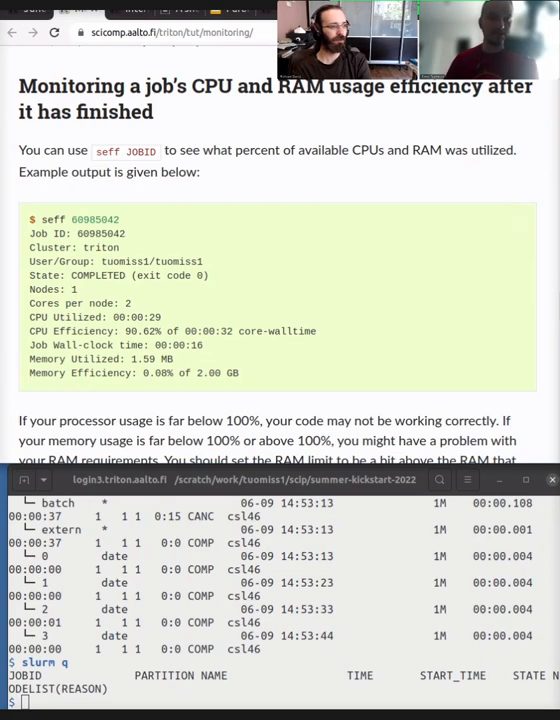
pyautogui.moveTo(248, 296)
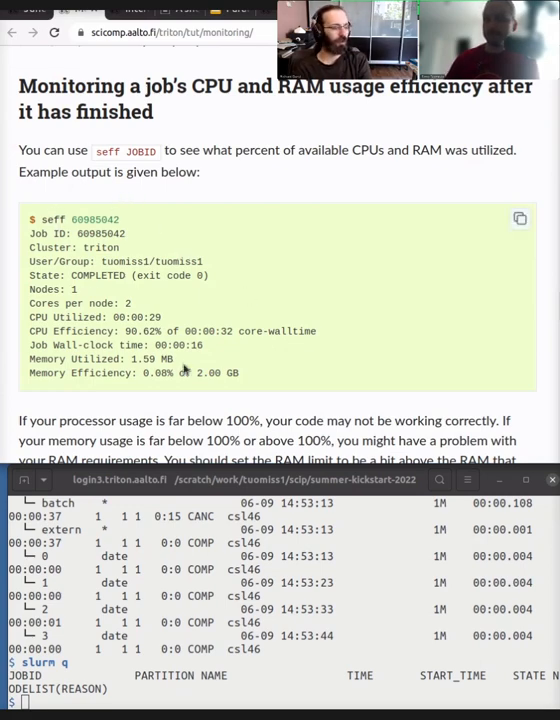
pyautogui.moveTo(264, 300)
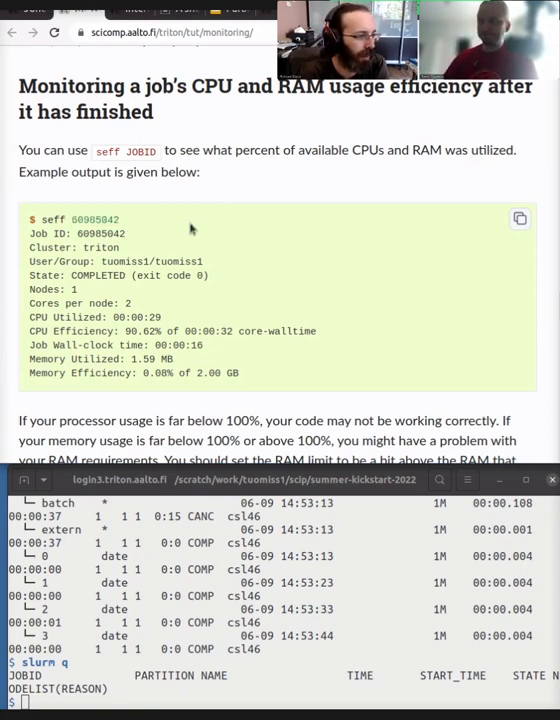
pyautogui.moveTo(244, 228)
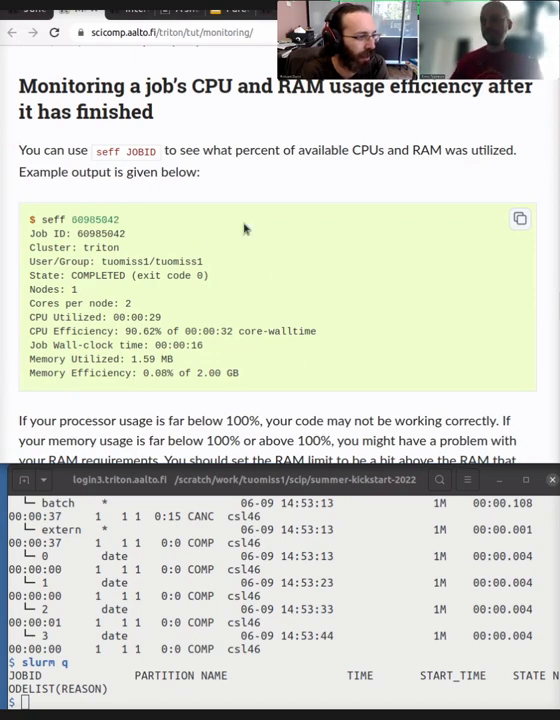
pyautogui.moveTo(340, 184)
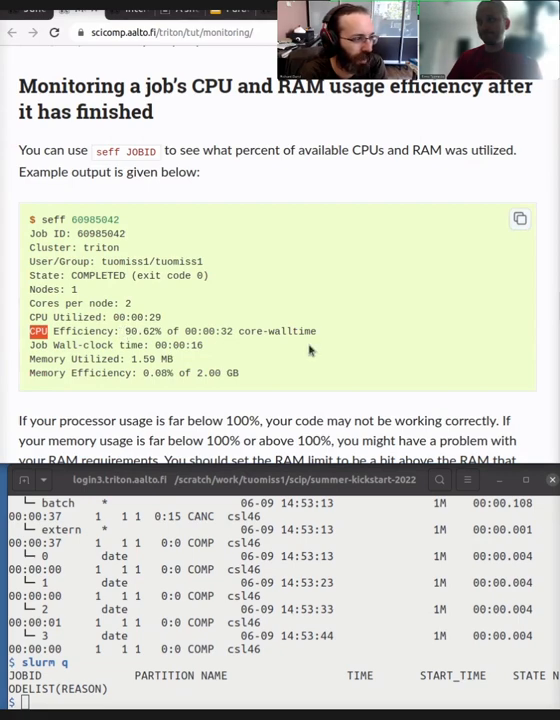
pyautogui.moveTo(322, 340)
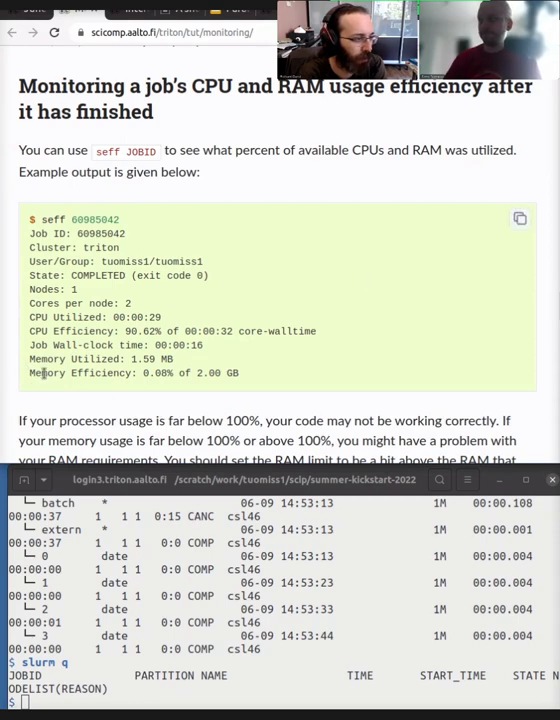
pyautogui.doubleClick(160, 372)
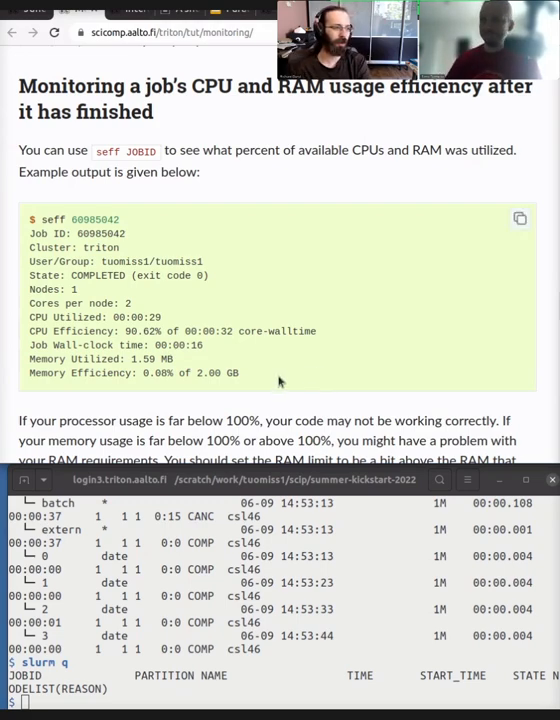
# Scroll past the seff example to the paragraph on 'seff JOBID.JOBSTEP'
pyautogui.scroll(-3)
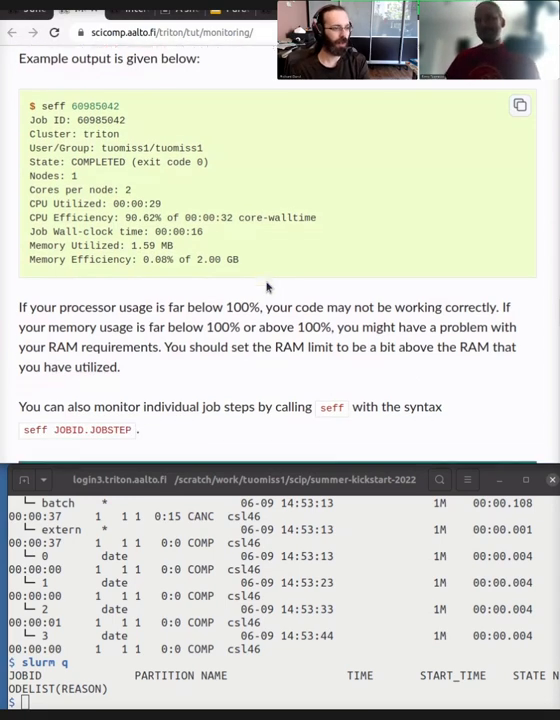
# Scroll through 'Monitoring a job's GPU utilization' down toward the exercises
pyautogui.scroll(-3)
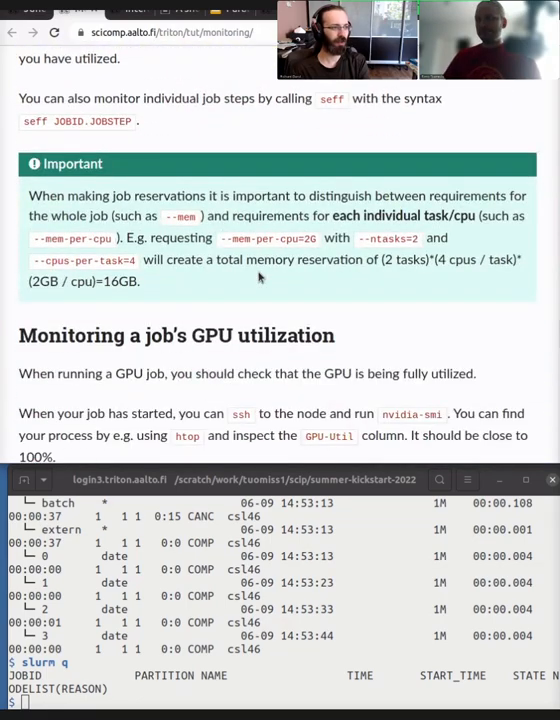
pyautogui.scroll(-3)
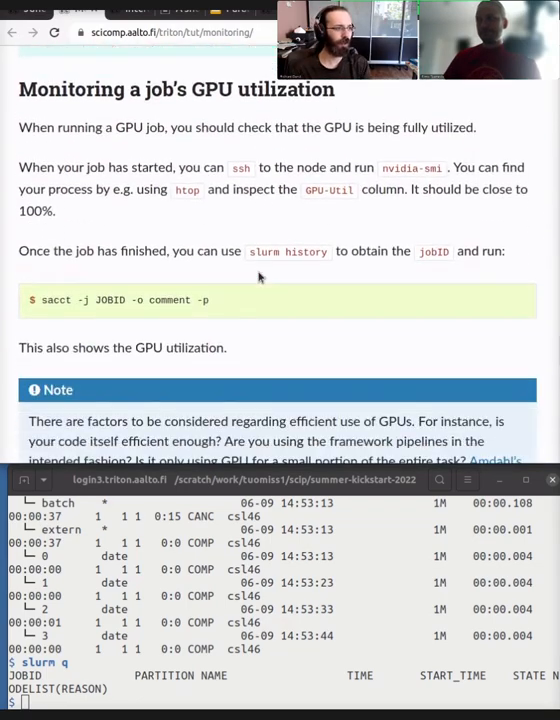
pyautogui.scroll(-3)
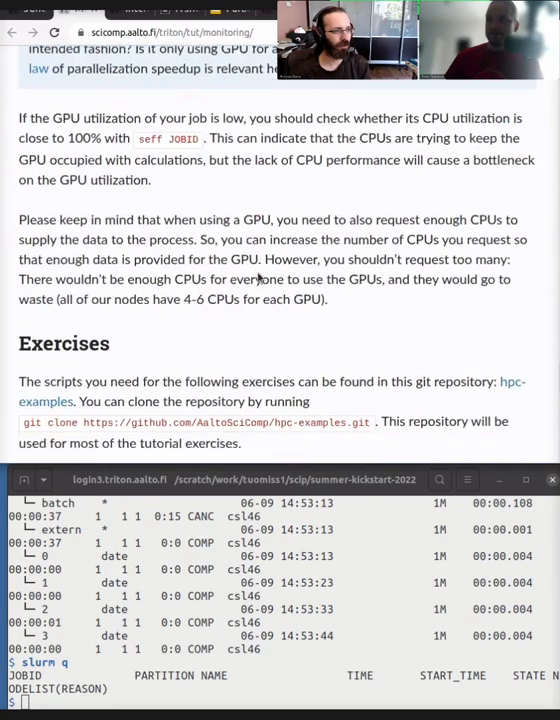
pyautogui.scroll(3)
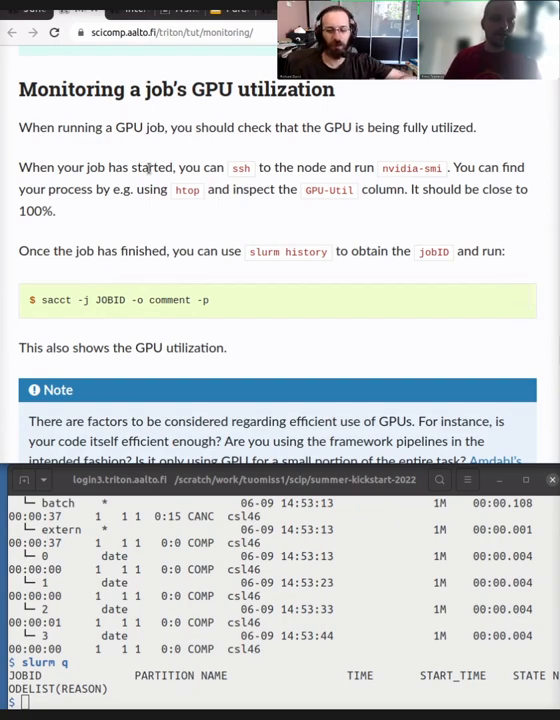
pyautogui.scroll(-3)
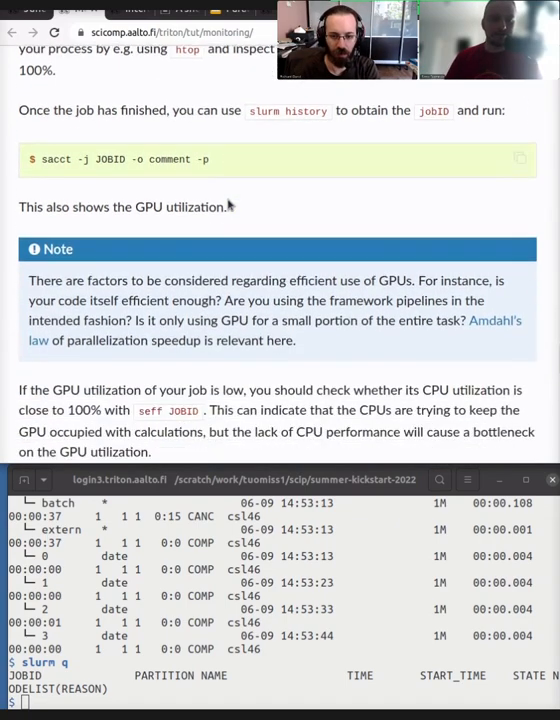
pyautogui.scroll(-3)
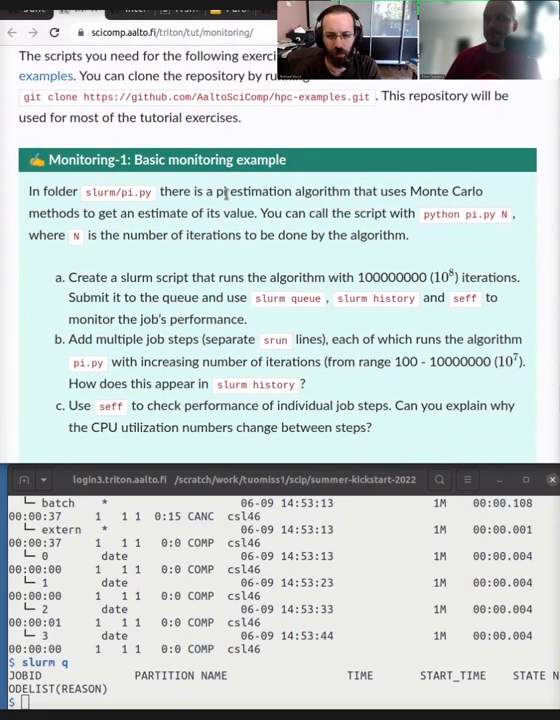
# Scroll down to the 'Monitoring-1: Basic monitoring example' exercise box
pyautogui.scroll(-3)
pyautogui.write('ls')
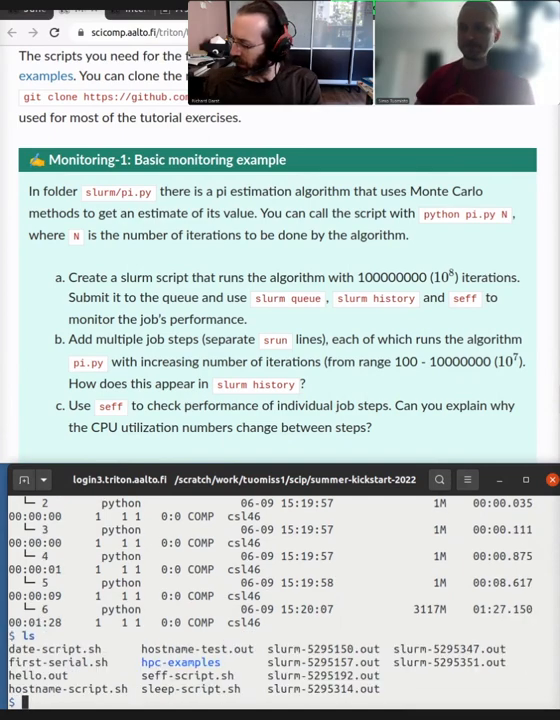
# View the contents of the seff-script.sh job script in the terminal
pyautogui.write('cat seff-script.sh')
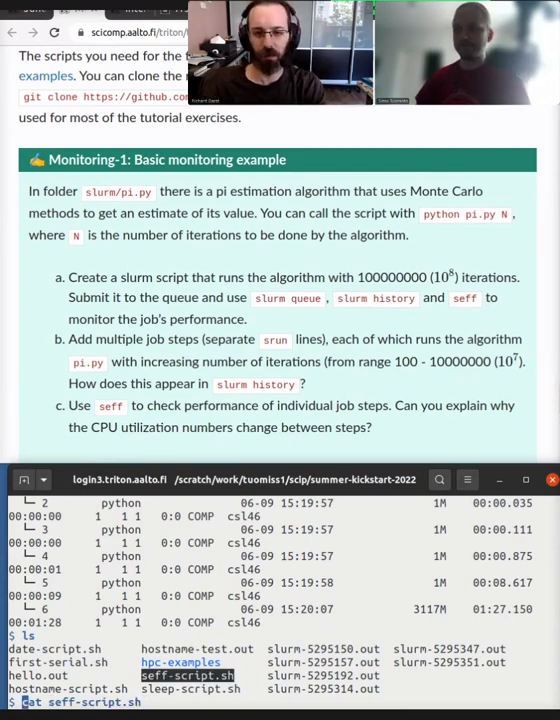
pyautogui.press('Return')
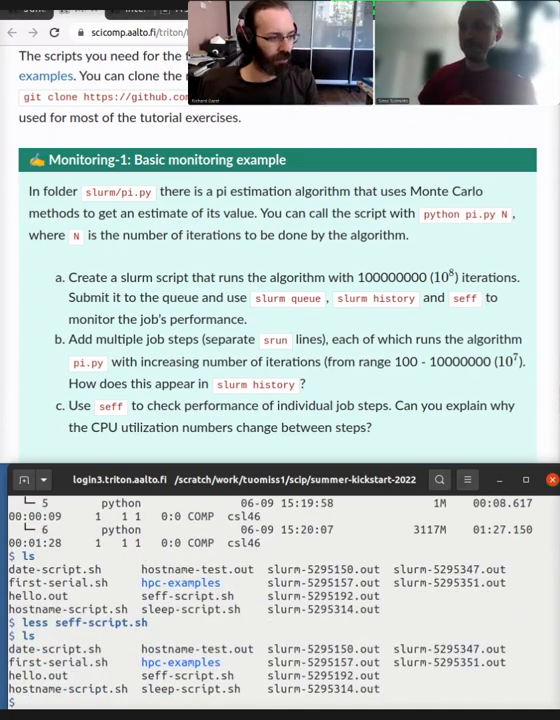
# Read the job output file slurm-5295351.out with less
pyautogui.write('less slurm-5295351.out')
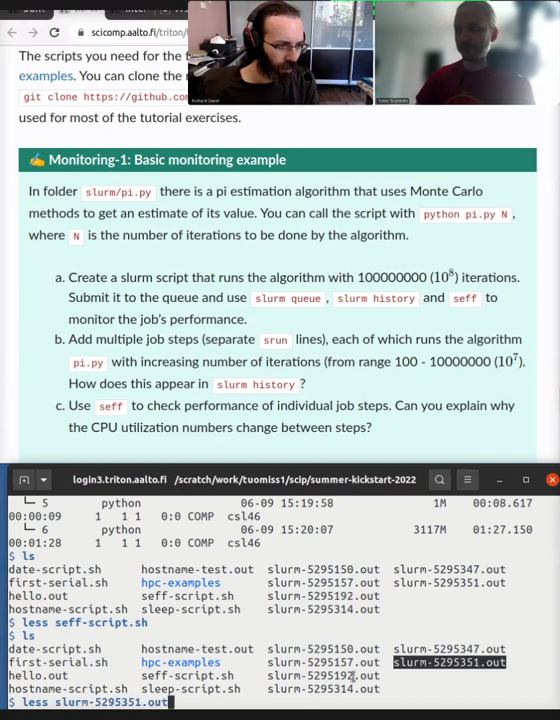
pyautogui.press('Return')
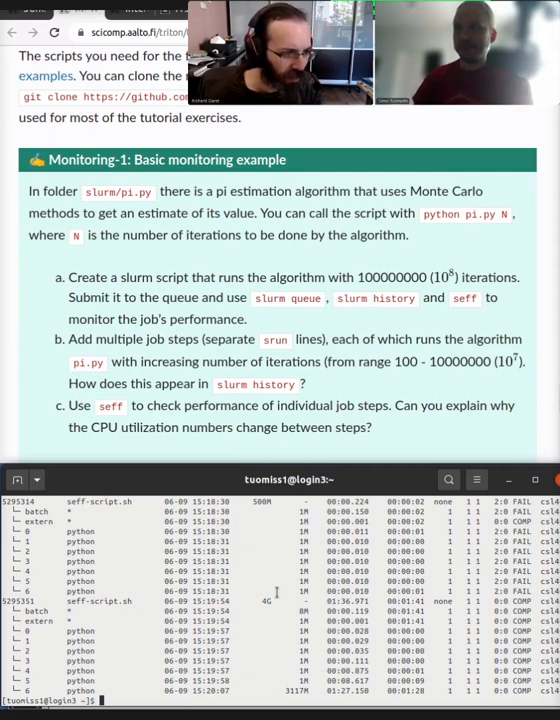
# Run seff 5295351 to show the whole job's CPU and memory efficiency
pyautogui.write('seff-script.sh')
pyautogui.write('less slurm-5295351.out')
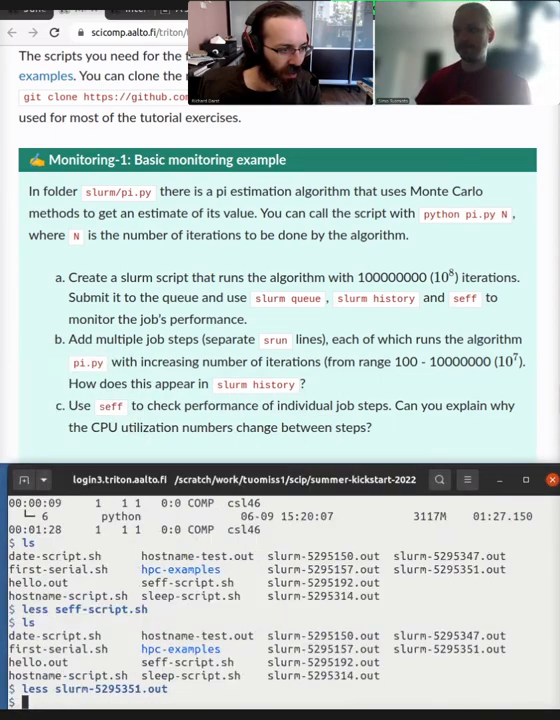
pyautogui.write('seff 5295351')
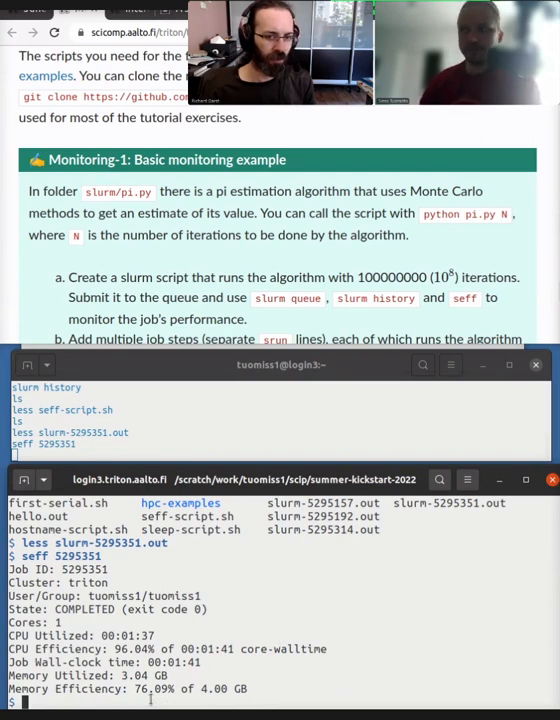
# Run seff 5295351.6 for that job step's efficiency, then rerun seff 5295351 for the whole job
pyautogui.doubleClick(160, 688)
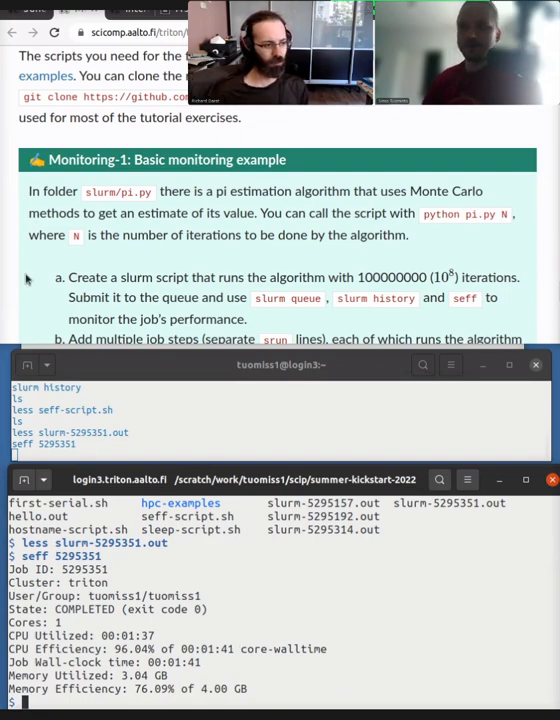
pyautogui.scroll(-3)
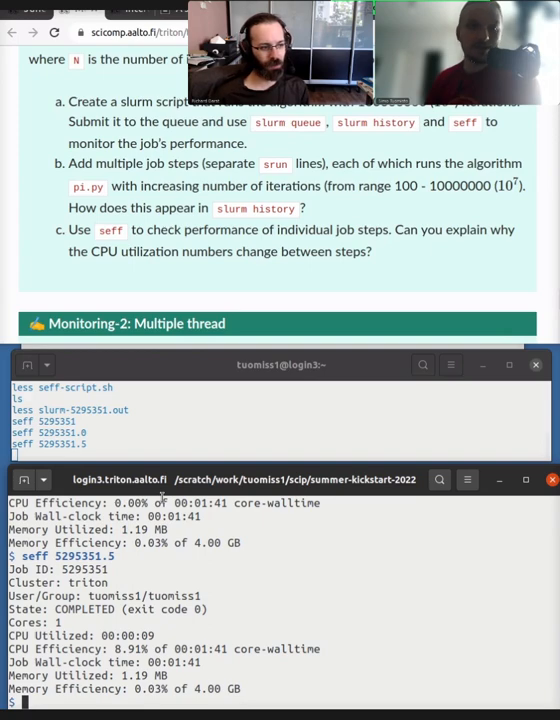
pyautogui.write('seff 5295351.')
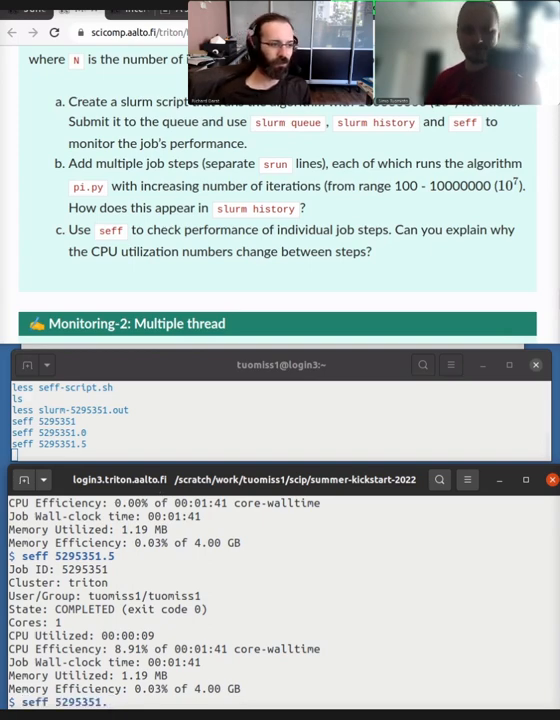
pyautogui.write('6')
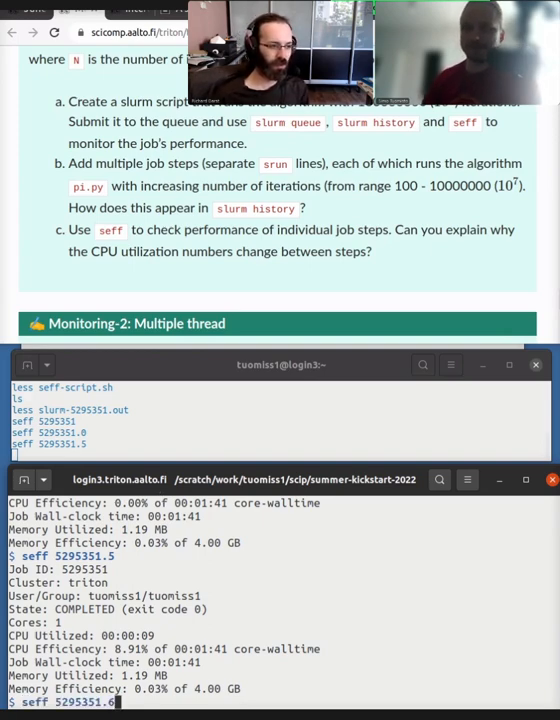
pyautogui.press('Return')
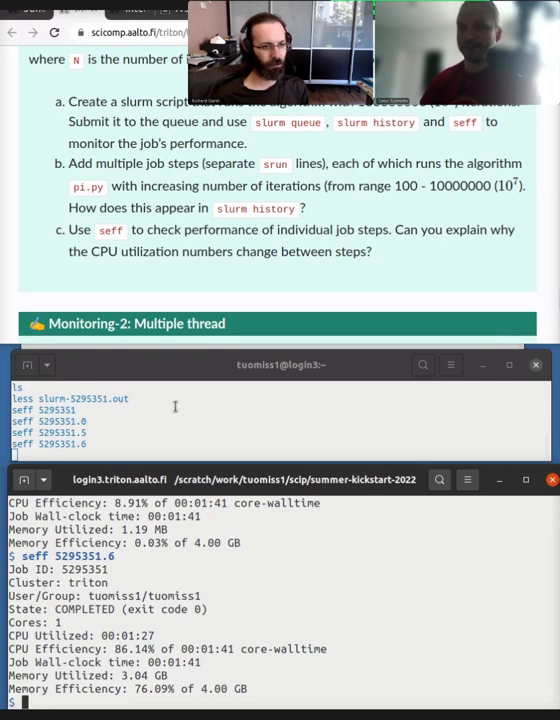
pyautogui.write('seff 5295351')
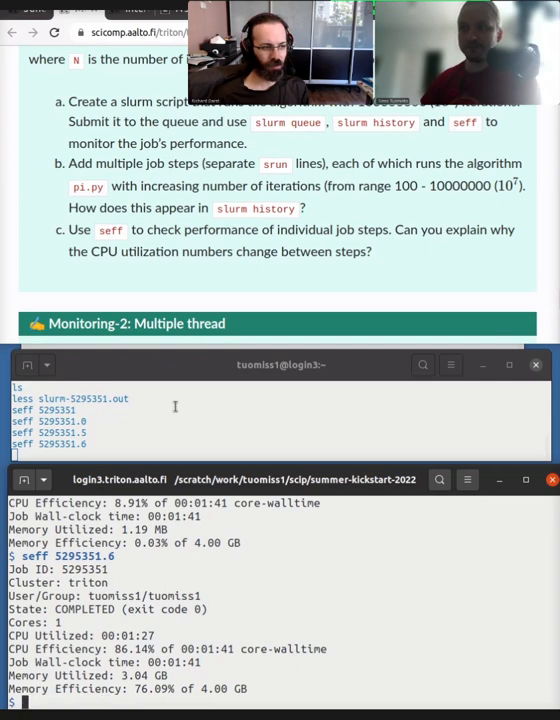
pyautogui.moveTo(212, 356)
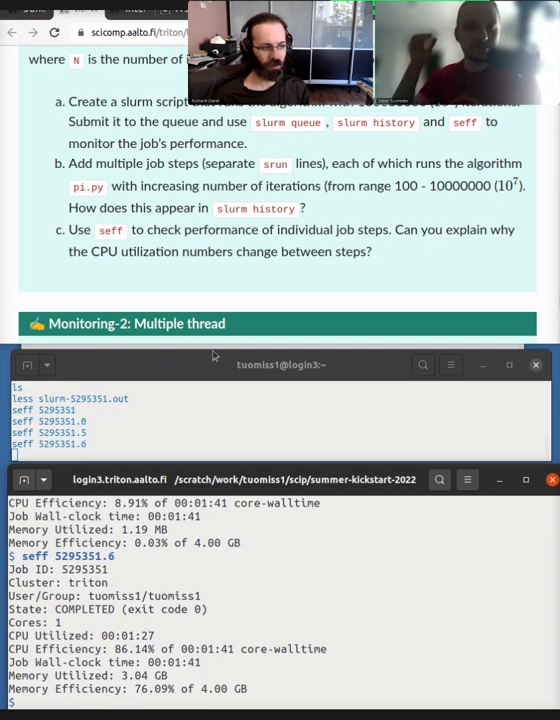
pyautogui.moveTo(382, 398)
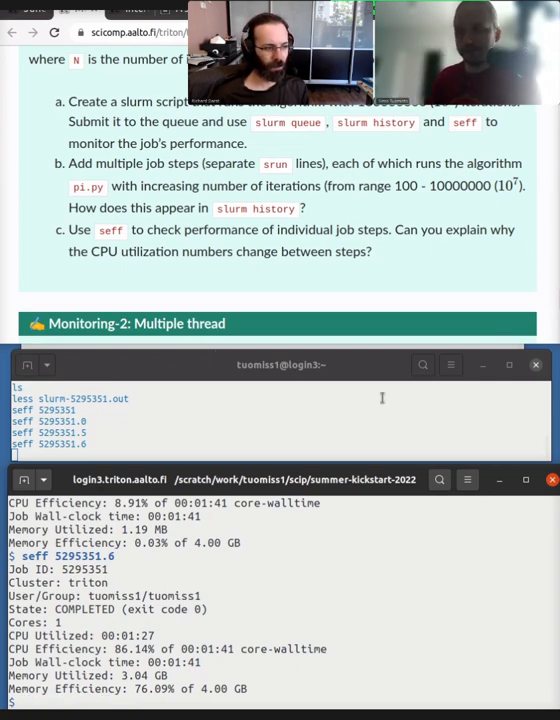